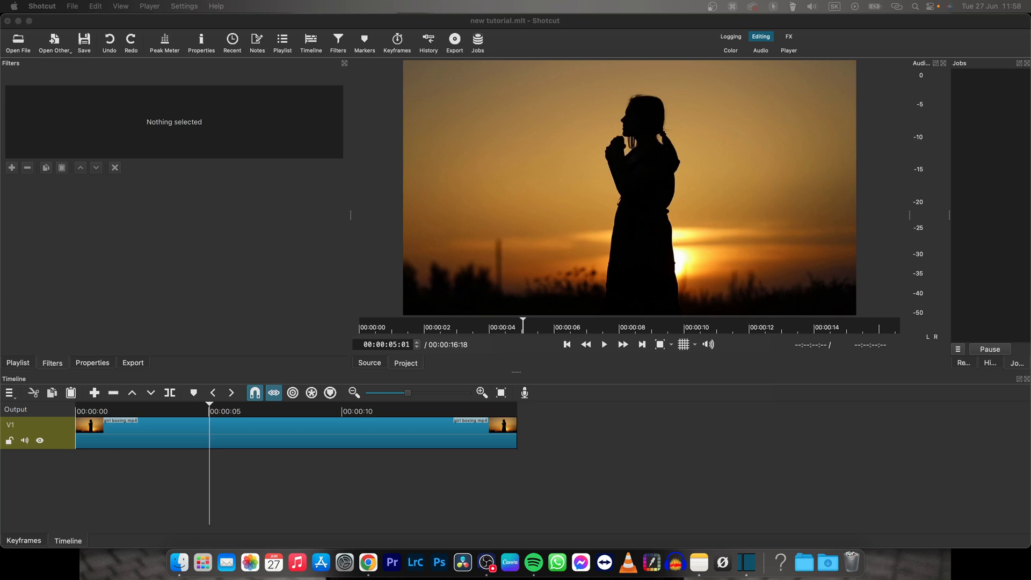
{"action": "mouse_move", "coordinate": [790, 514]}
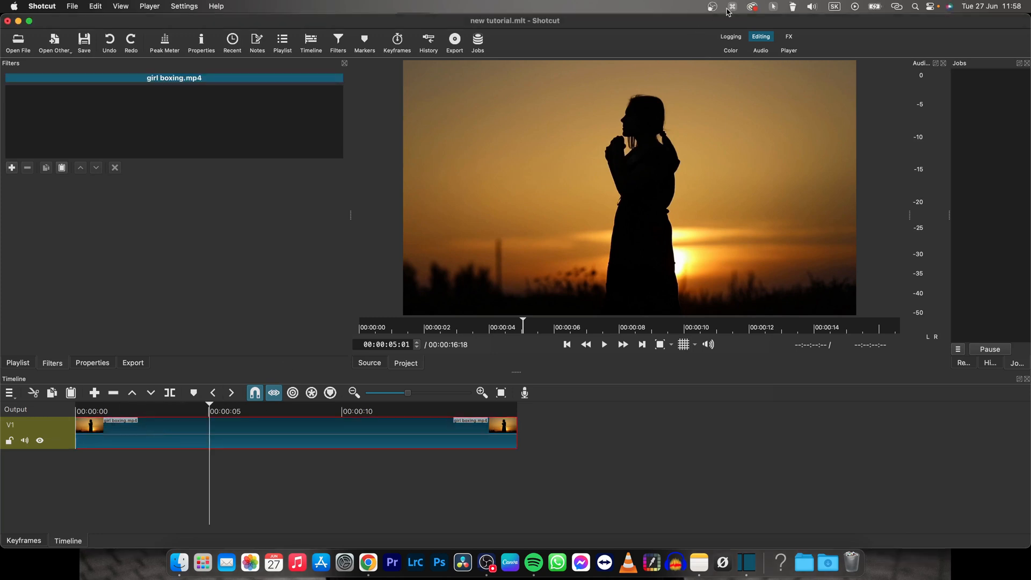
Bring in man on green screen.mp4 from the file browser after the sunset video on V1
{"action": "left_click", "coordinate": [773, 6]}
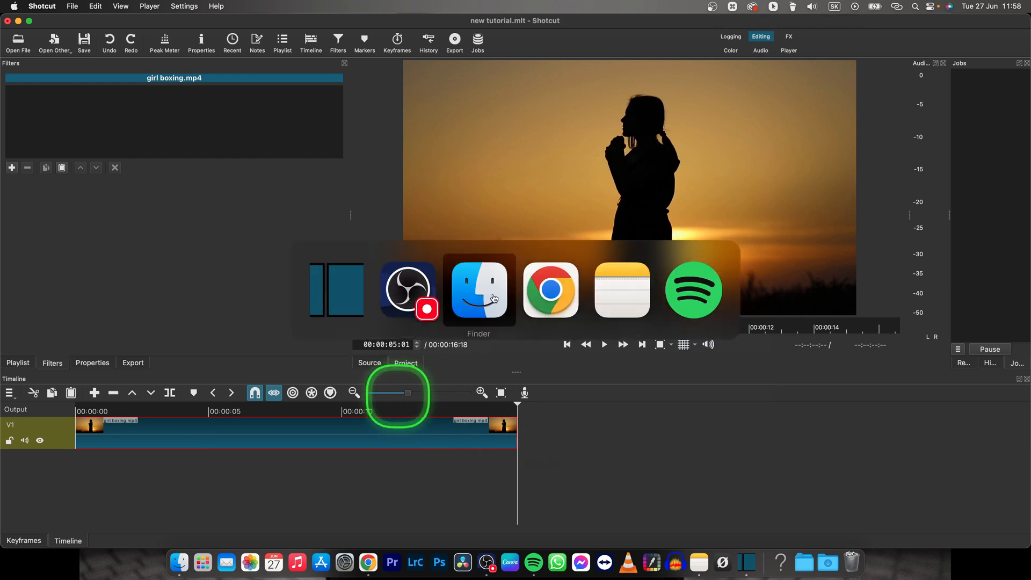
{"action": "left_click", "coordinate": [479, 290]}
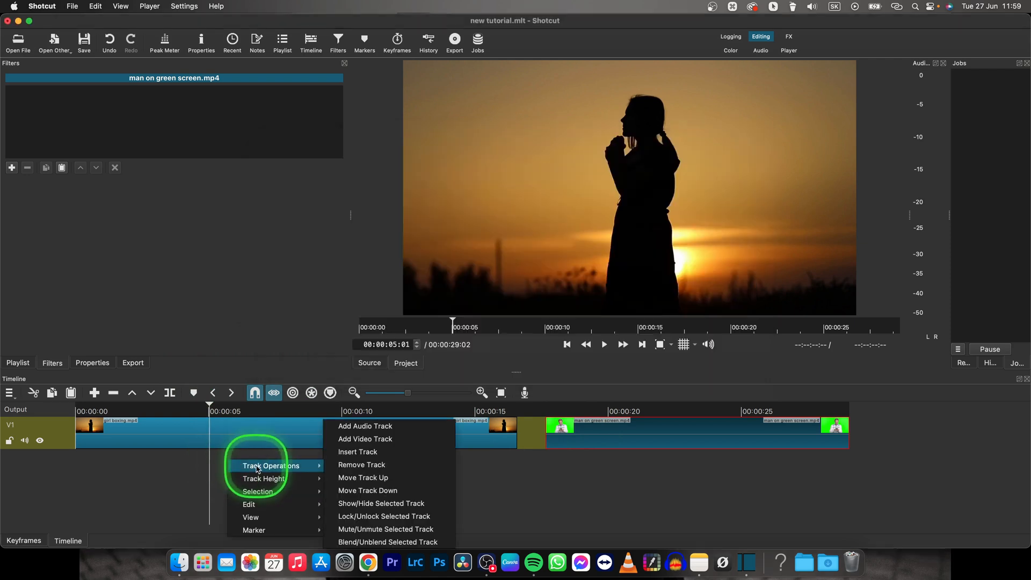
{"action": "mouse_move", "coordinate": [366, 439]}
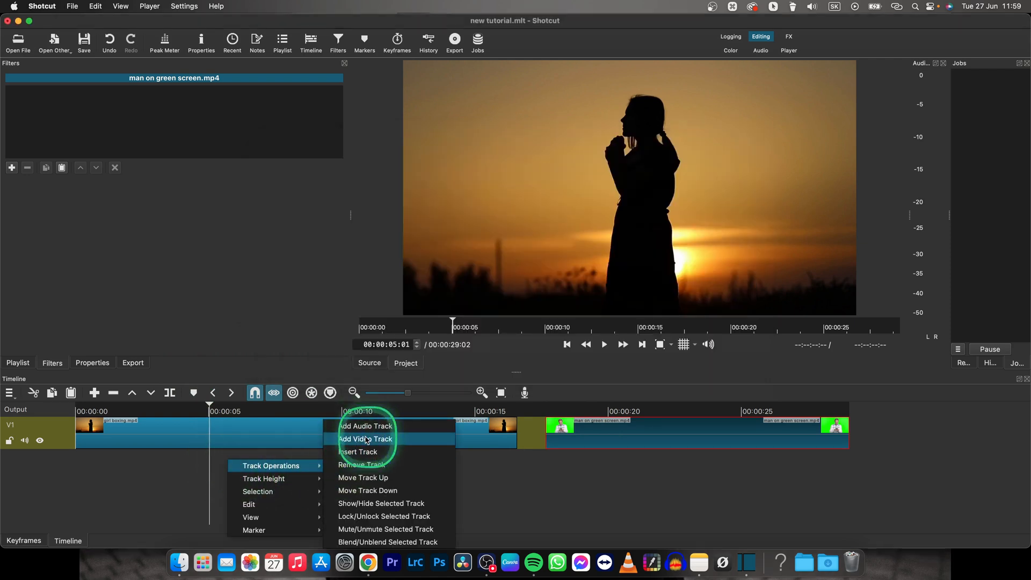
Add video track V2 and place the green-screen clip on it at 00:00, selected
{"action": "left_click", "coordinate": [367, 438]}
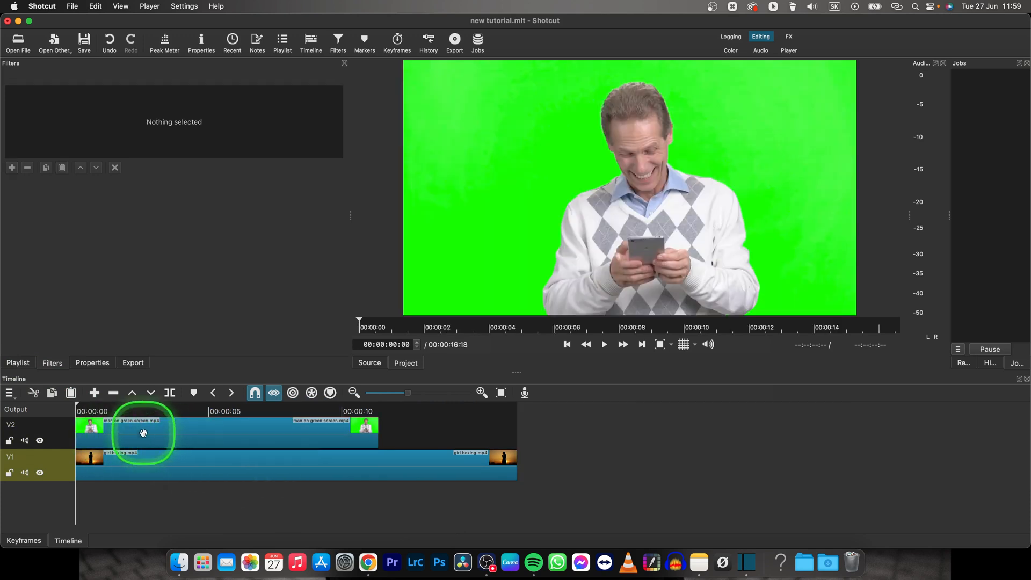
{"action": "left_click", "coordinate": [165, 432]}
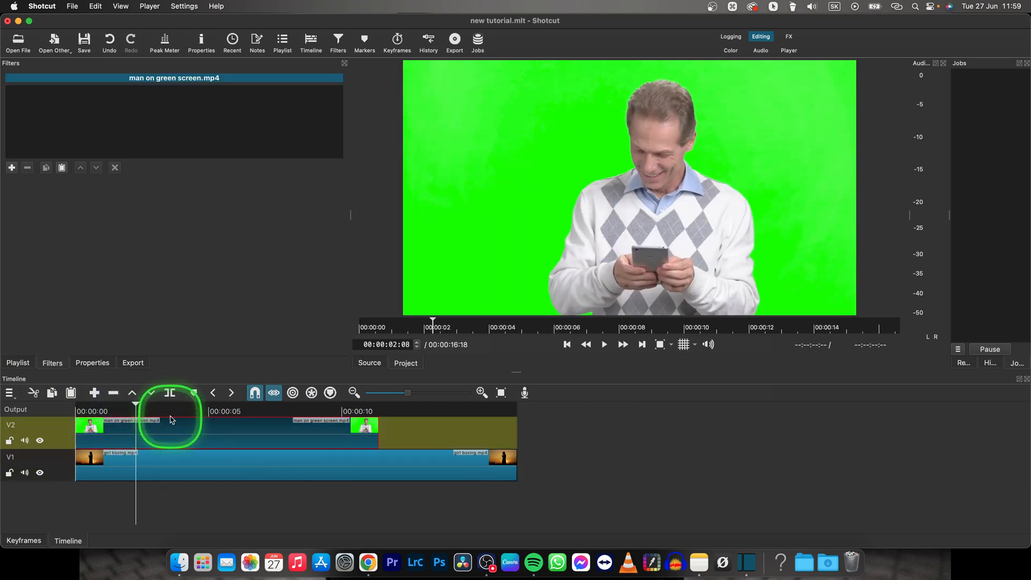
{"action": "left_click", "coordinate": [603, 344]}
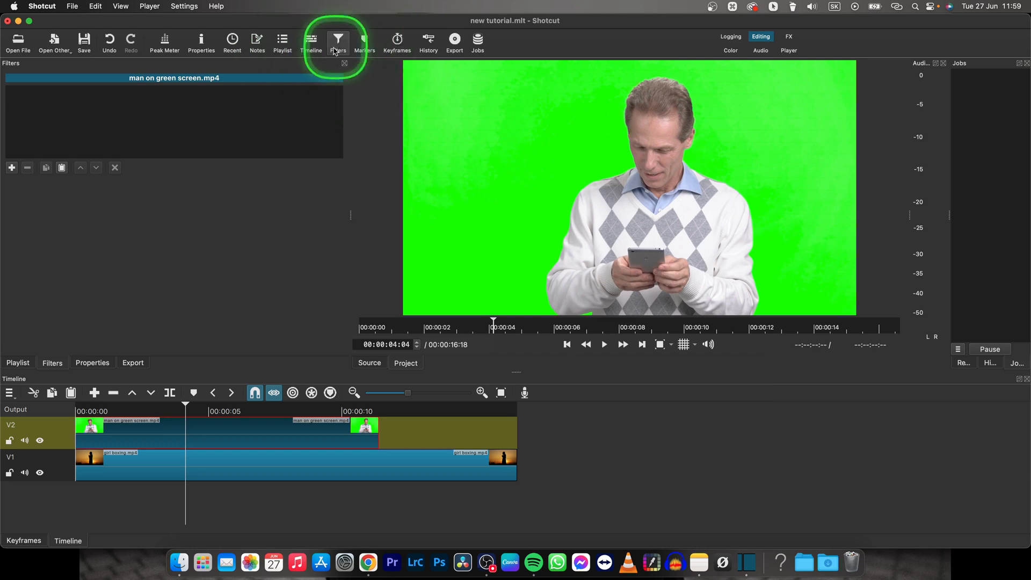
Search the filter list for 'ch' and apply Chroma Key: Simple to the clip
{"action": "left_click", "coordinate": [11, 167]}
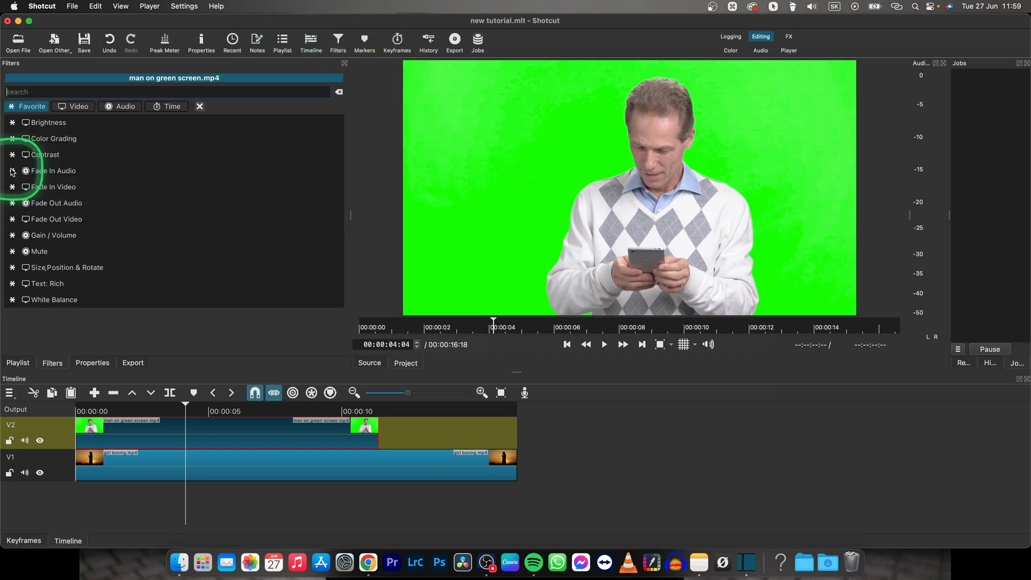
{"action": "type", "text": "chroma"}
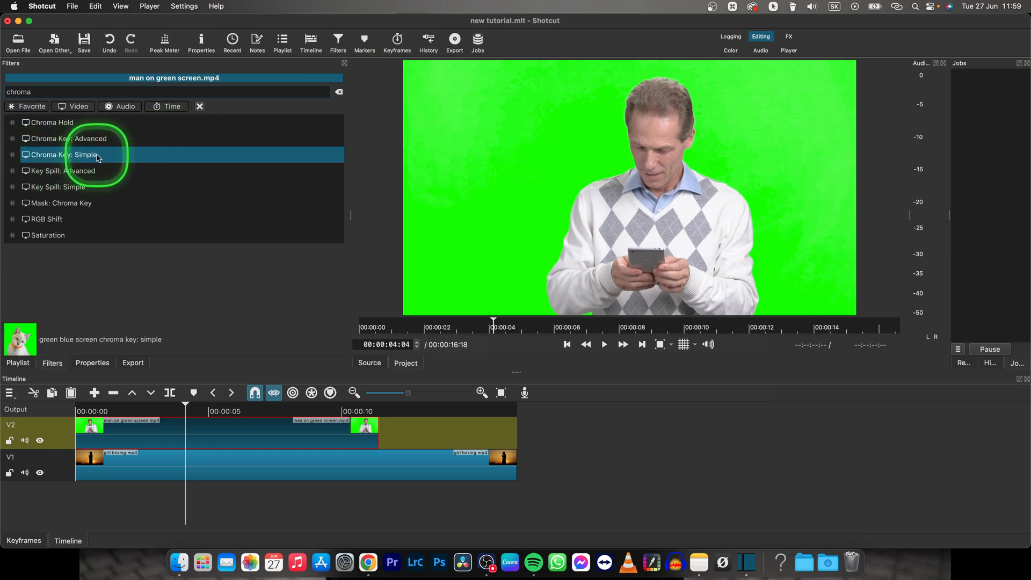
{"action": "double_click", "coordinate": [64, 155]}
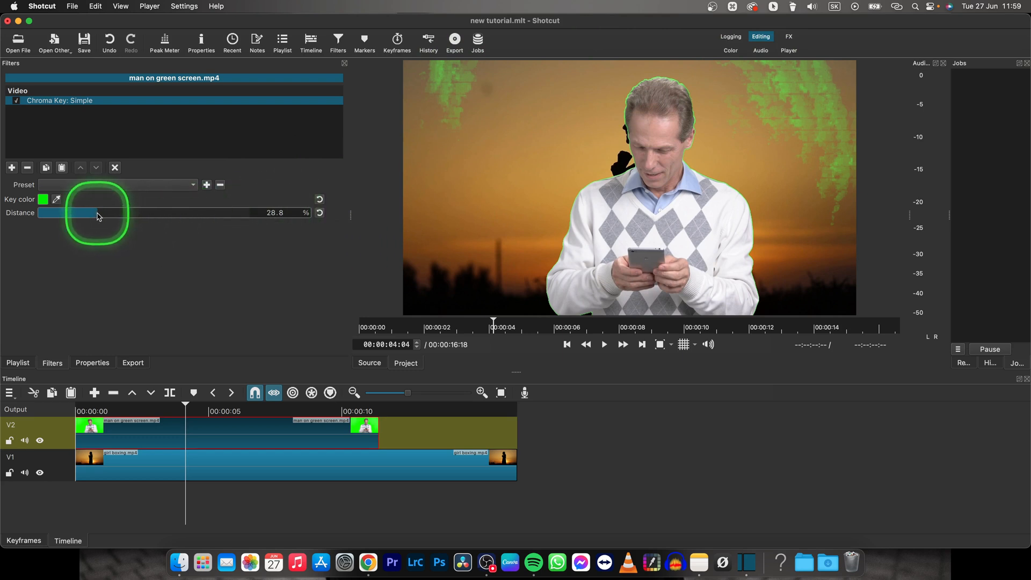
Adjust the Chroma Key Distance to about 44.2% so all green vanishes while the face stays intact
{"action": "left_click_drag", "start_coordinate": [96, 212], "coordinate": [102, 213]}
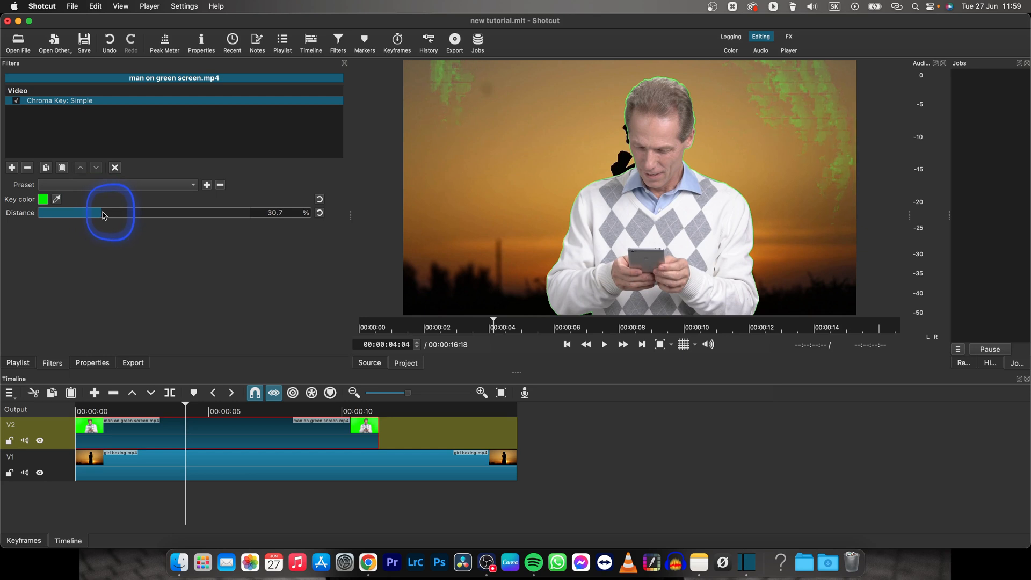
{"action": "left_click_drag", "start_coordinate": [97, 213], "coordinate": [112, 214]}
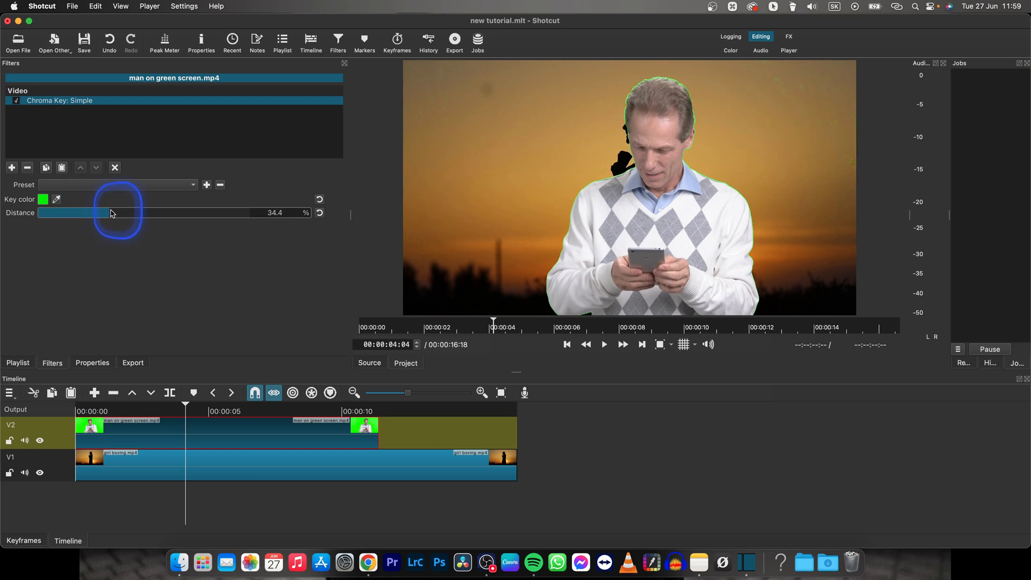
{"action": "left_click_drag", "start_coordinate": [112, 213], "coordinate": [165, 212]}
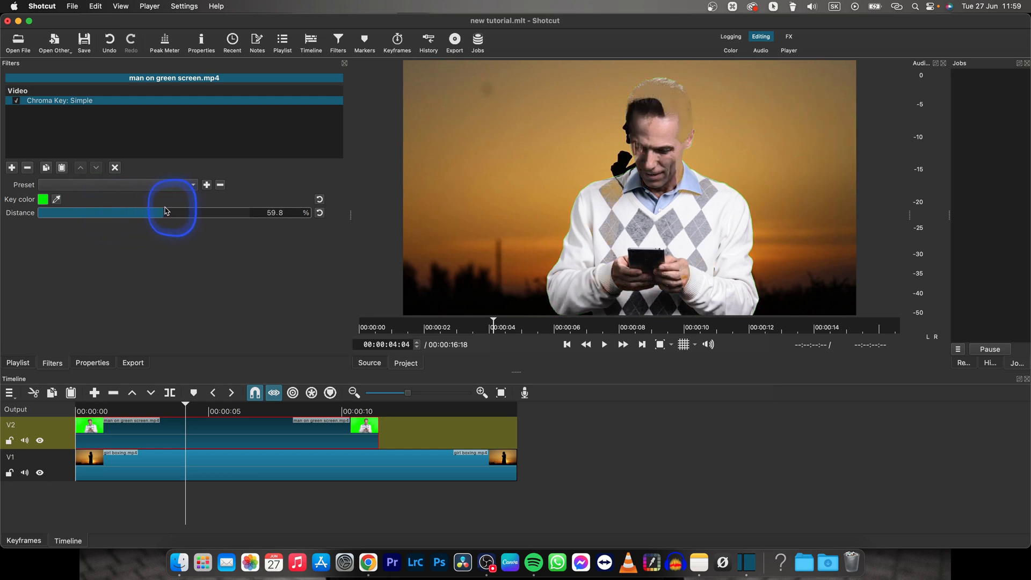
{"action": "left_click_drag", "start_coordinate": [164, 213], "coordinate": [89, 213]}
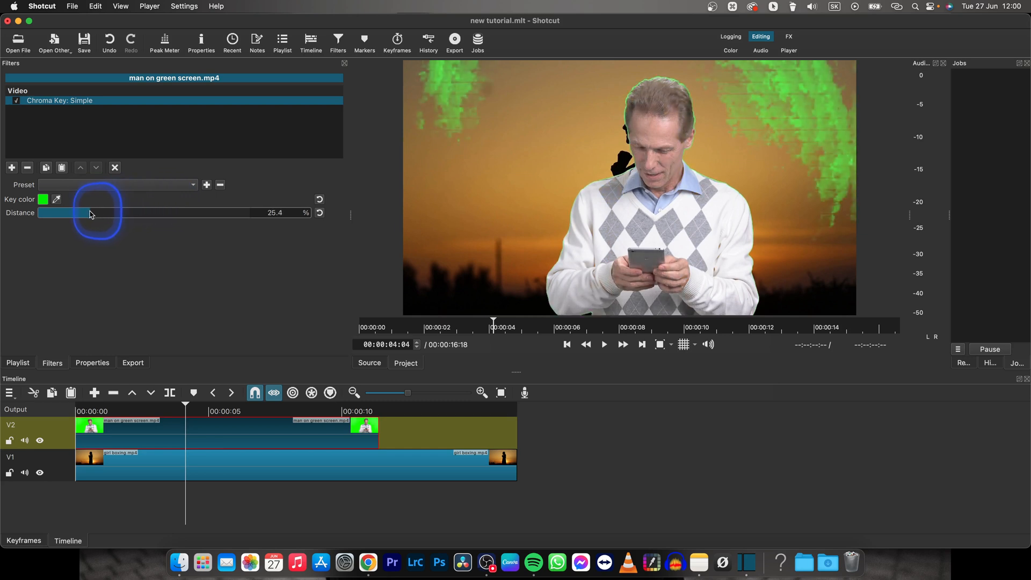
{"action": "left_click_drag", "start_coordinate": [89, 215], "coordinate": [105, 212]}
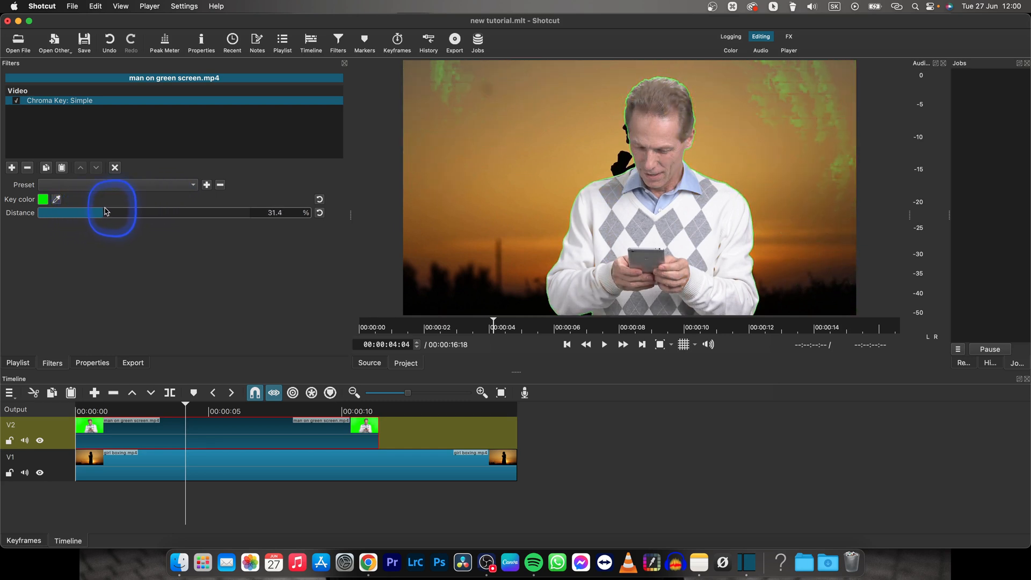
{"action": "left_click_drag", "start_coordinate": [96, 211], "coordinate": [138, 212]}
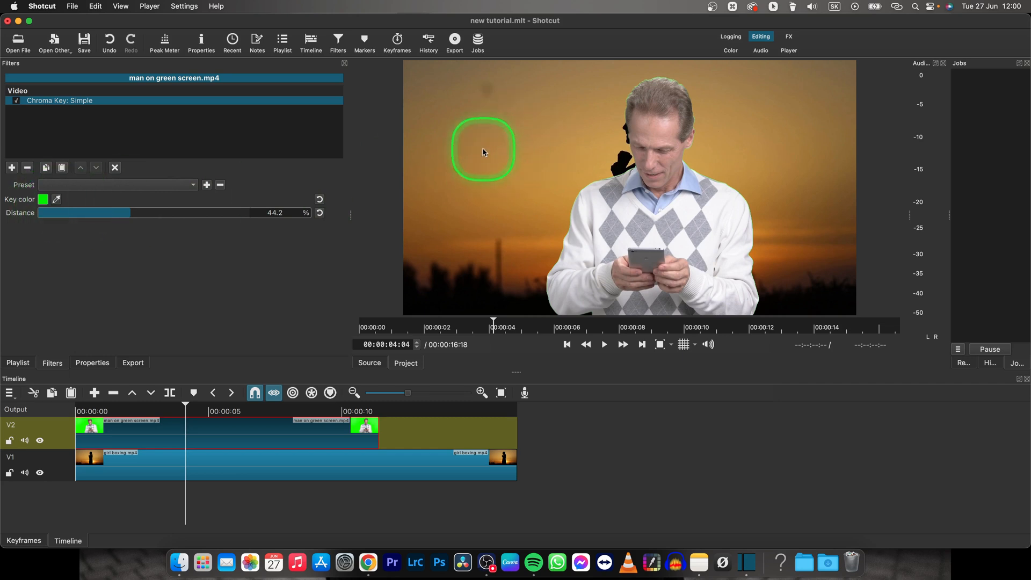
{"action": "mouse_move", "coordinate": [56, 200]}
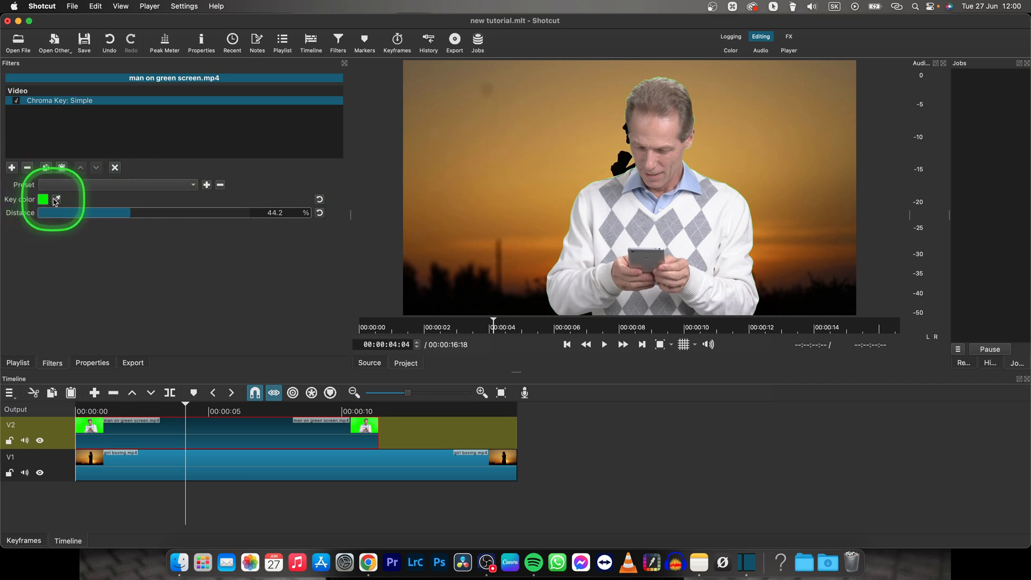